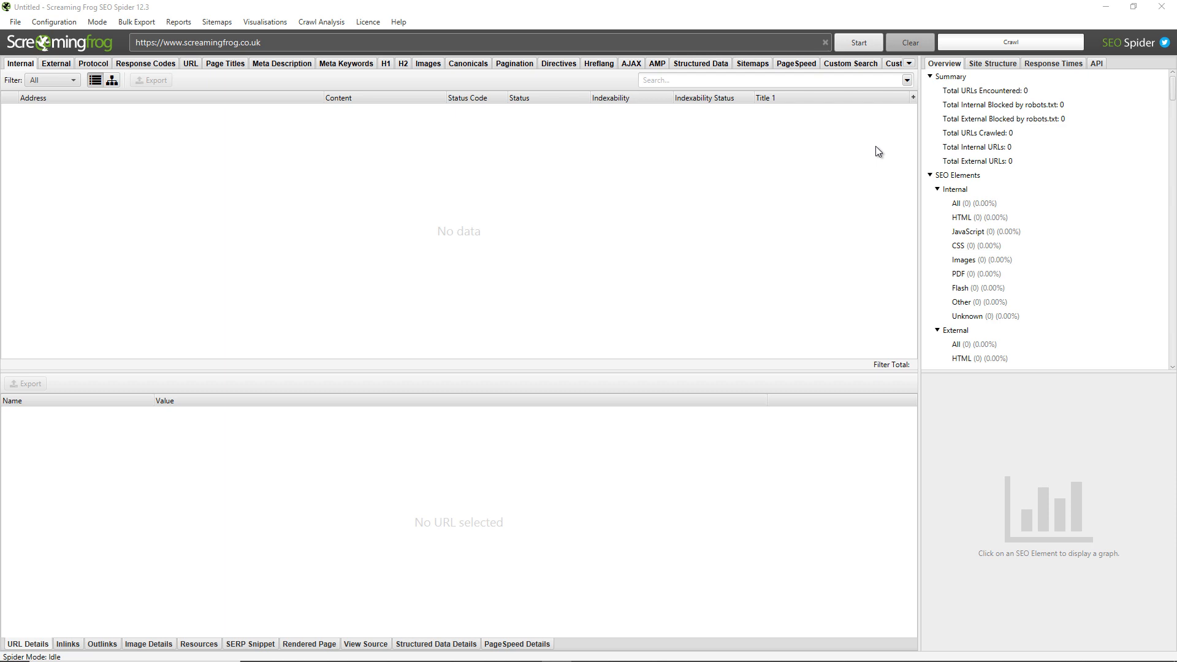
mouse_move(815, 169)
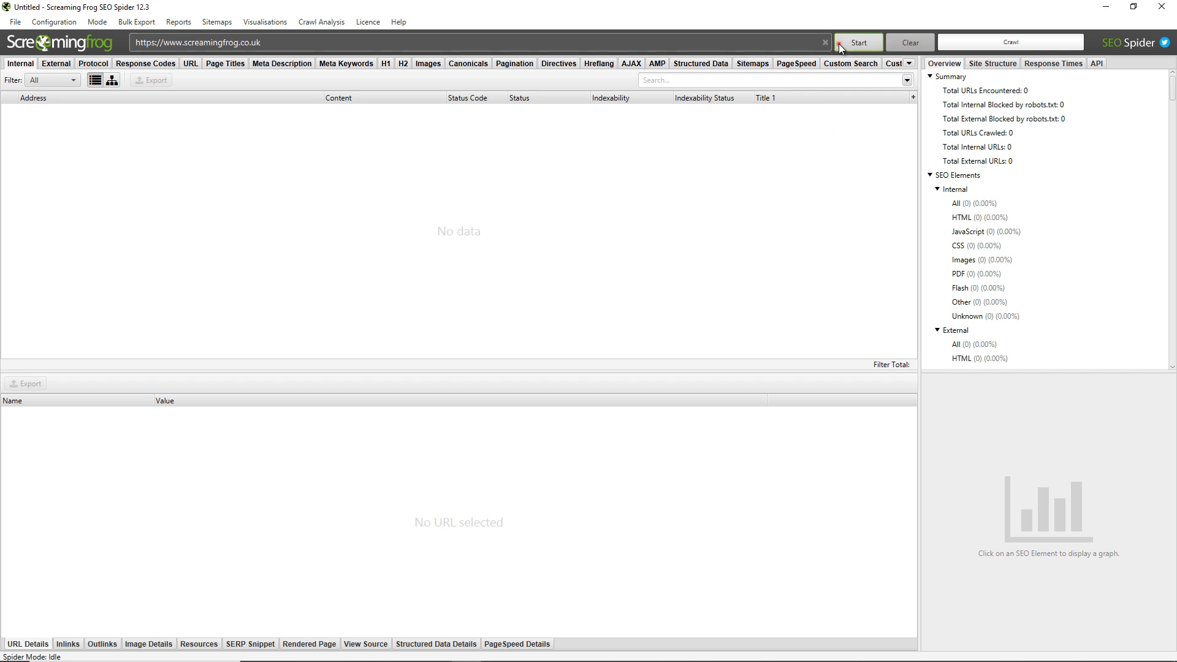
Start crawling screamingfrog.co.uk, glance at the Licence menu, and pause at 62 URLs.
click(858, 42)
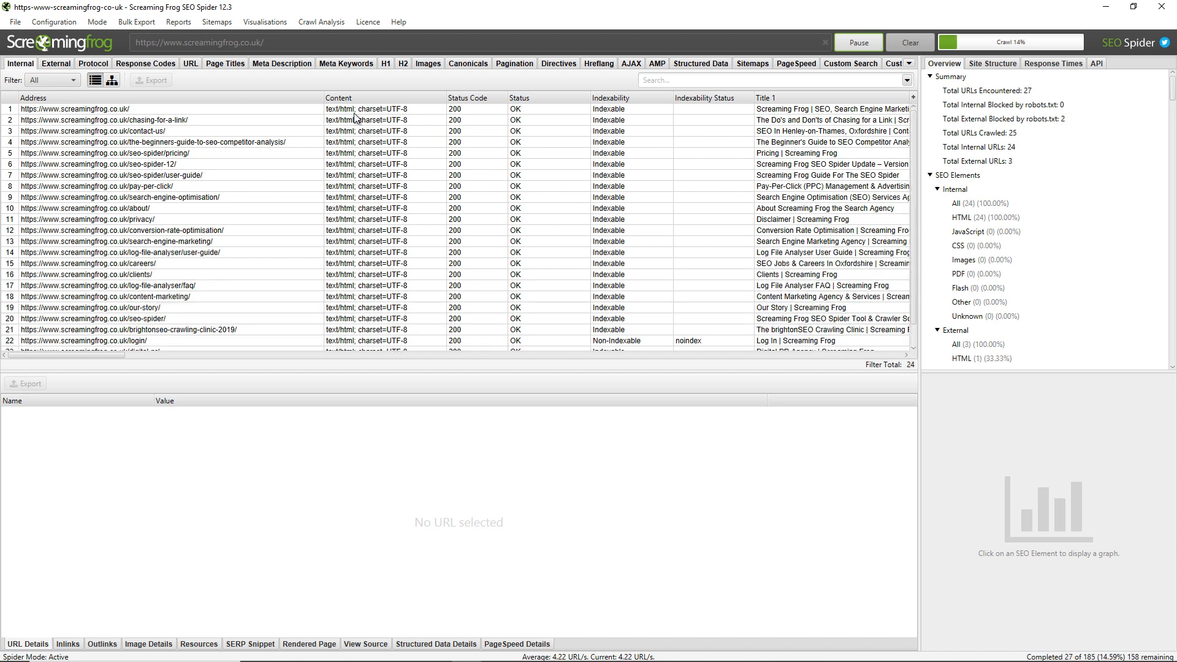
click(367, 21)
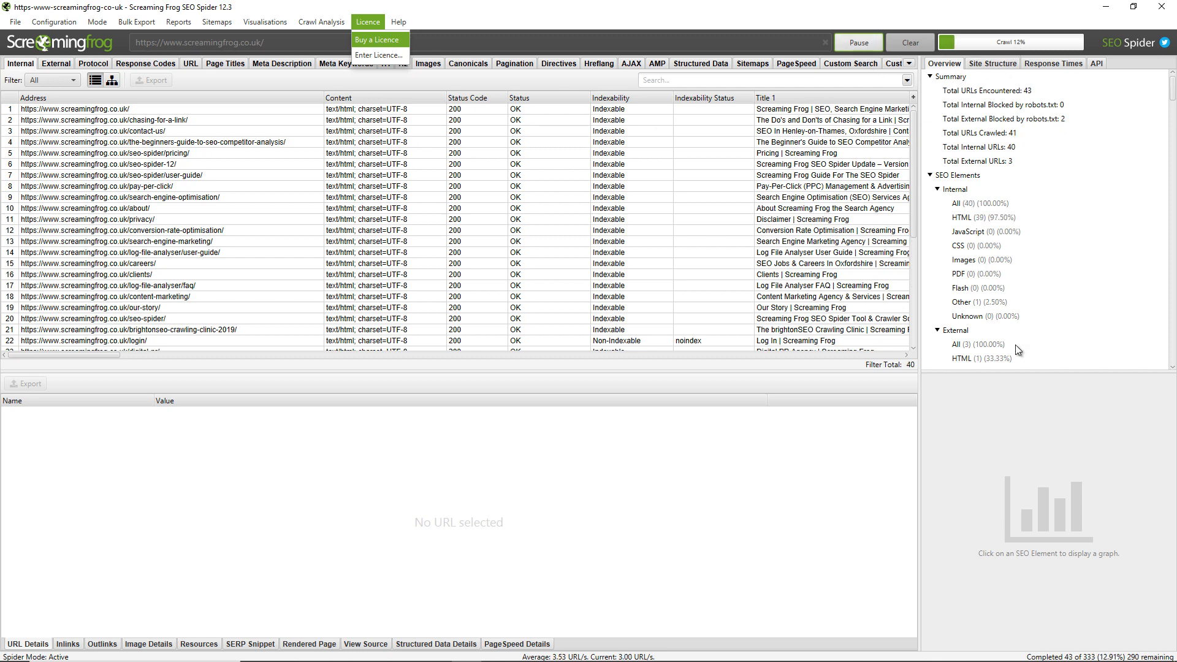
mouse_move(1030, 628)
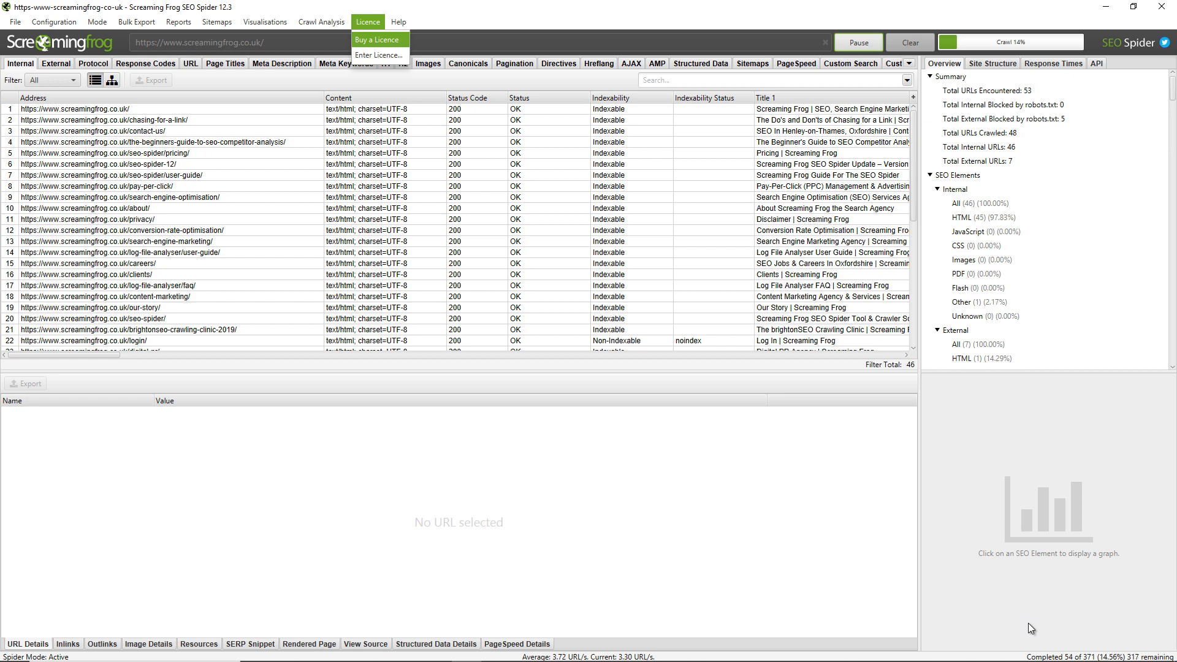
click(858, 42)
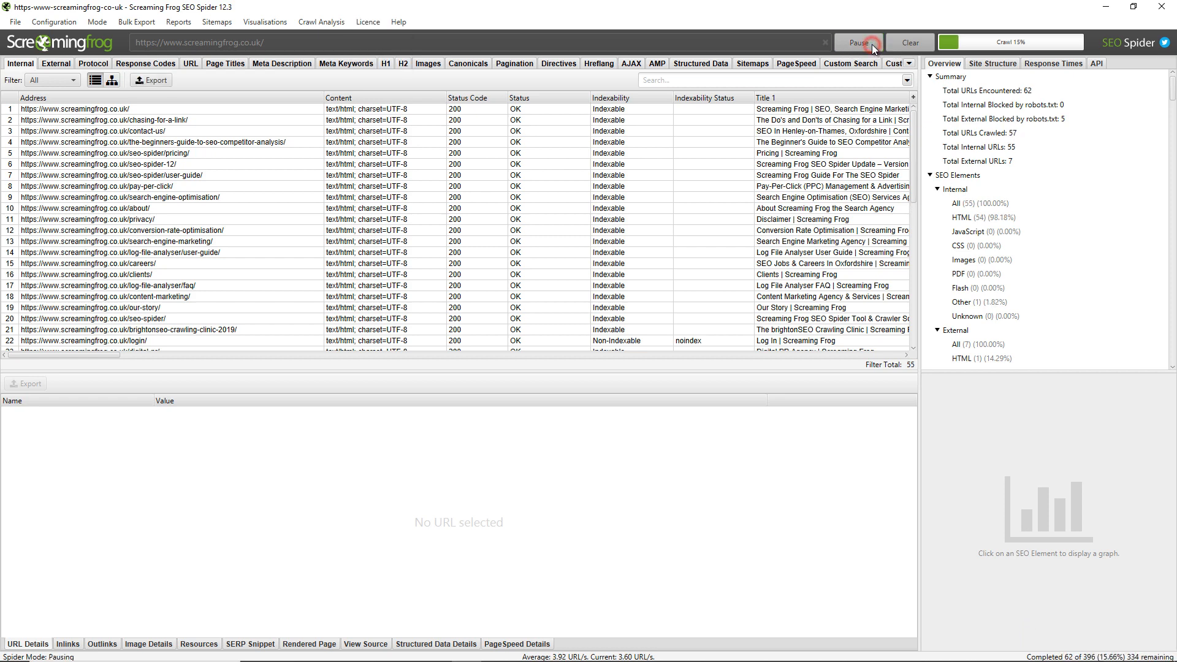
click(858, 43)
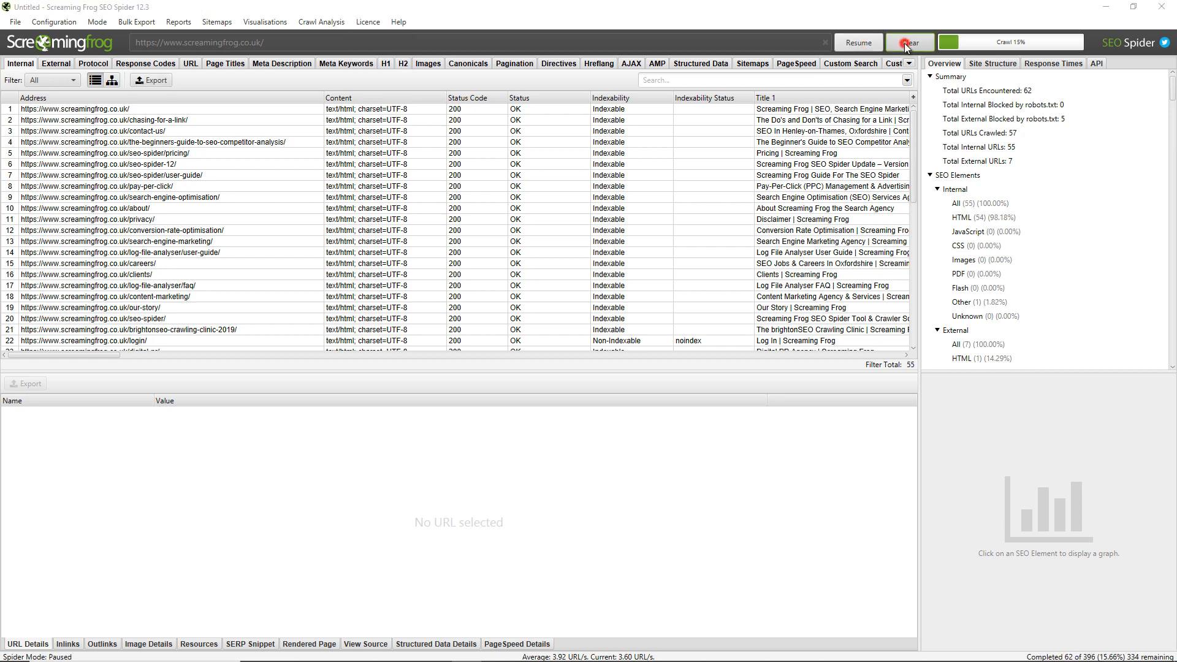
Clear the partial crawl and open the saved 100% screamingfrog.co.uk crawl (1,569 URLs).
click(909, 42)
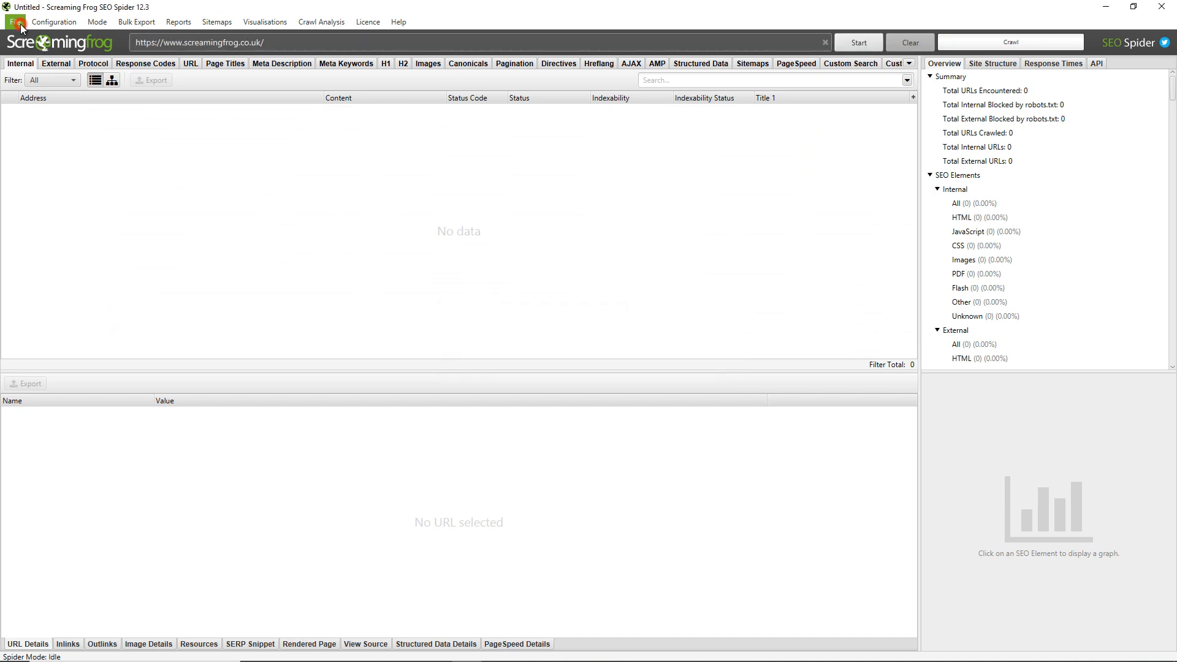
click(14, 21)
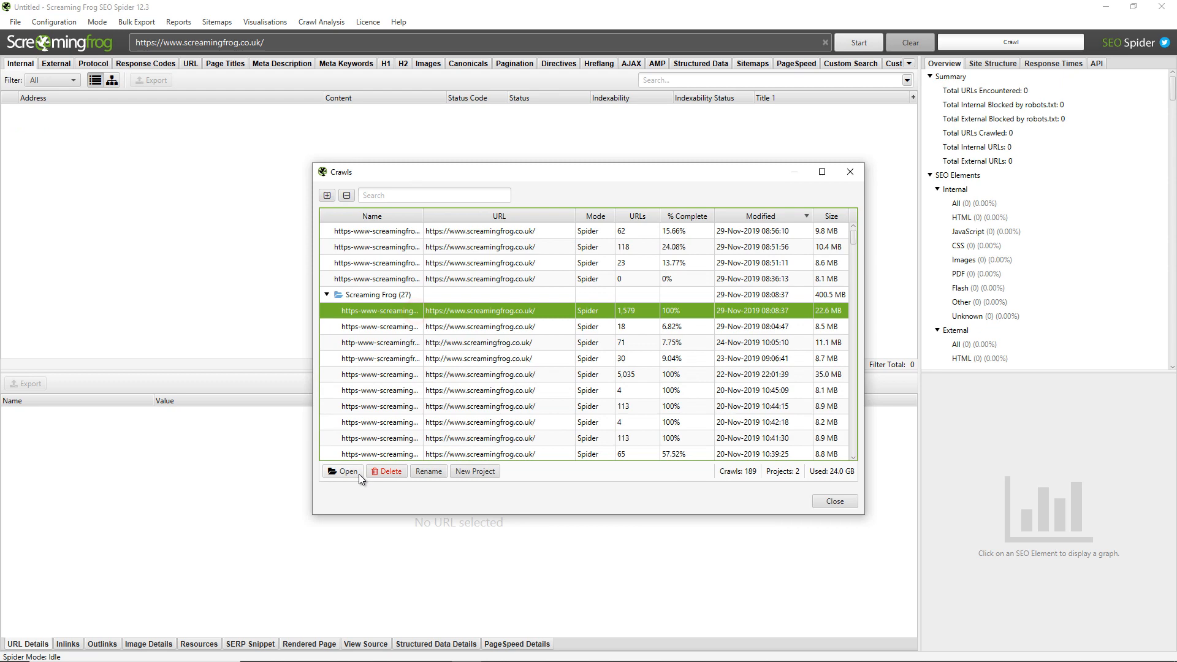
click(347, 471)
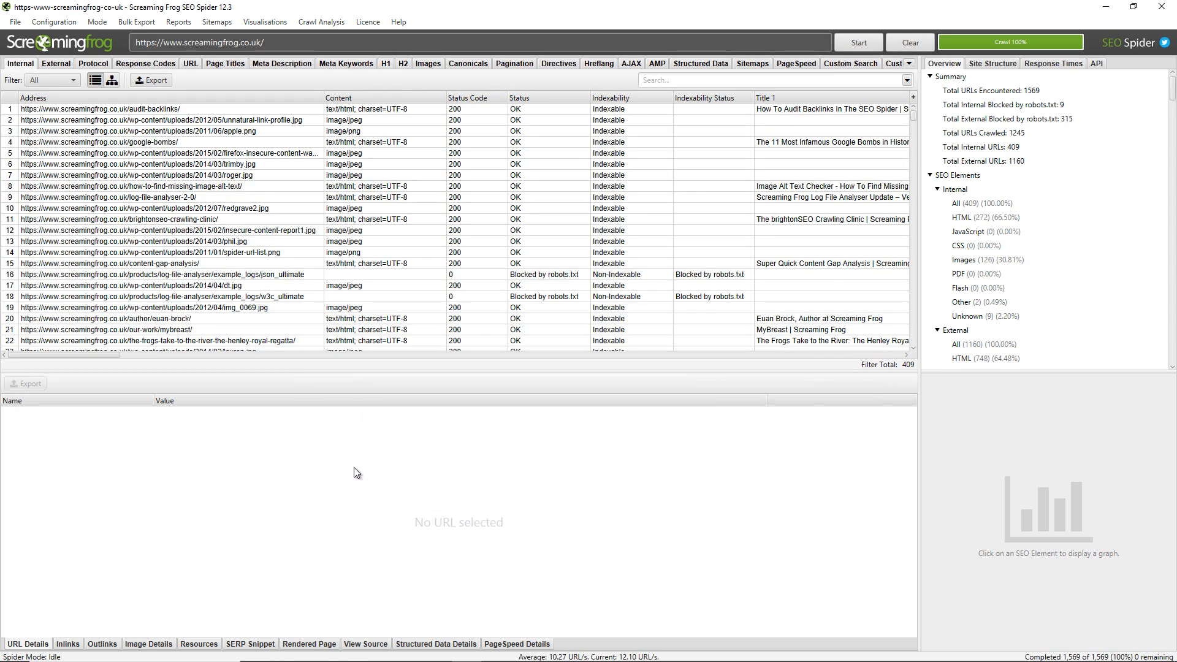
mouse_move(732, 198)
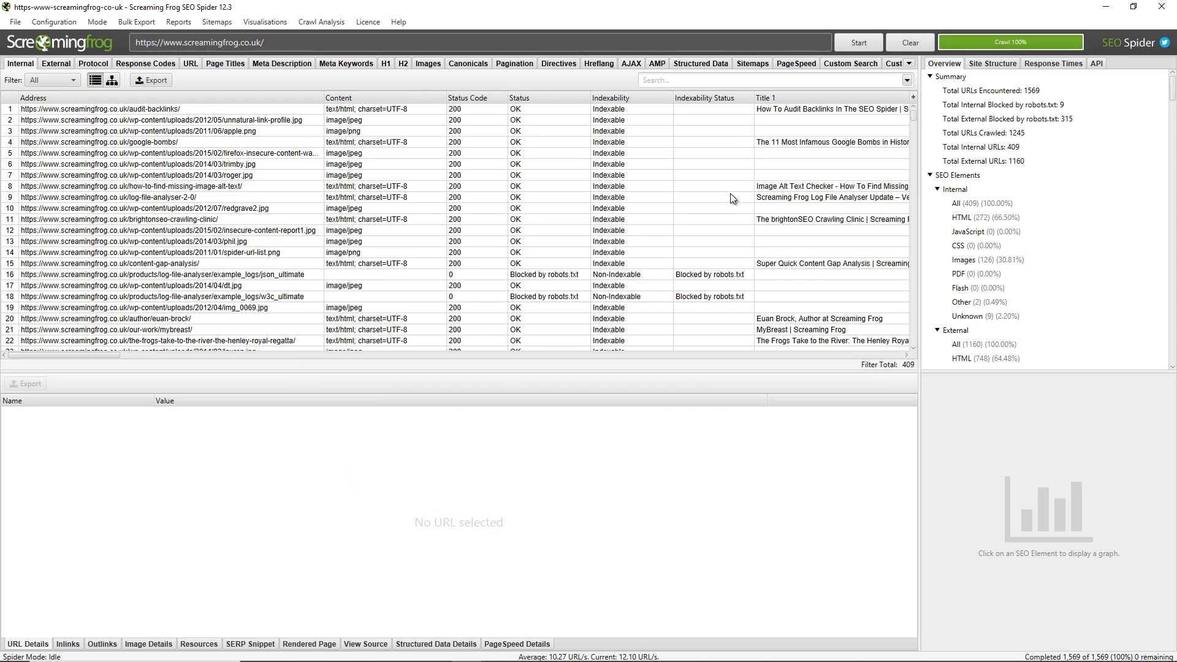
mouse_move(741, 193)
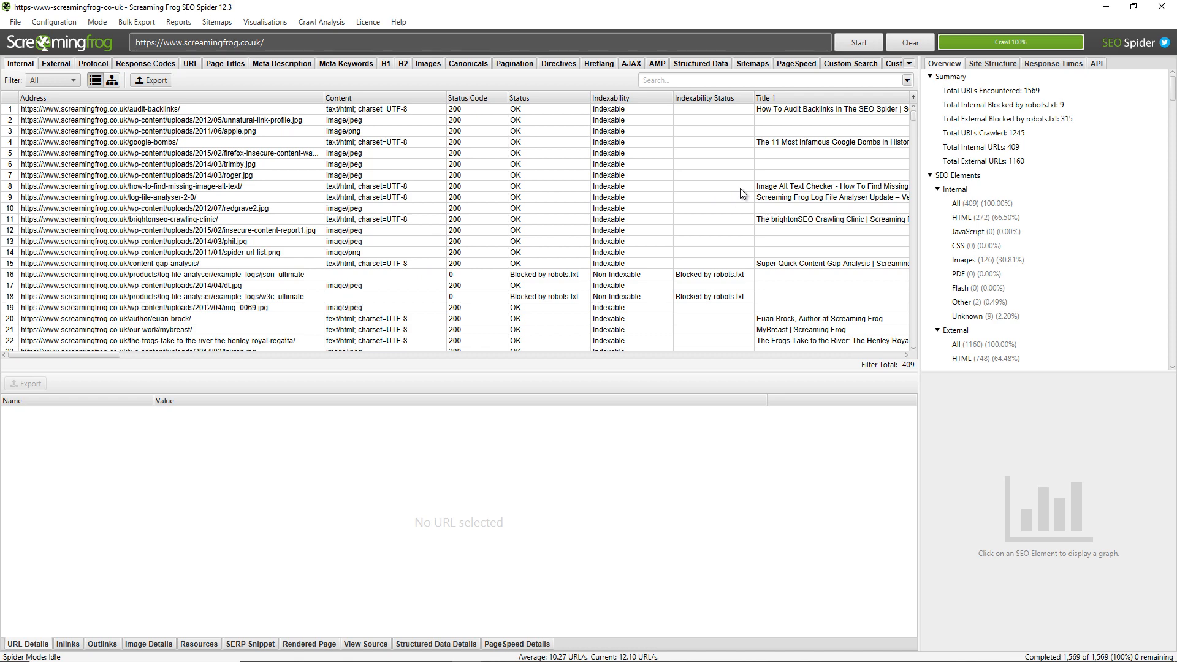
mouse_move(158, 155)
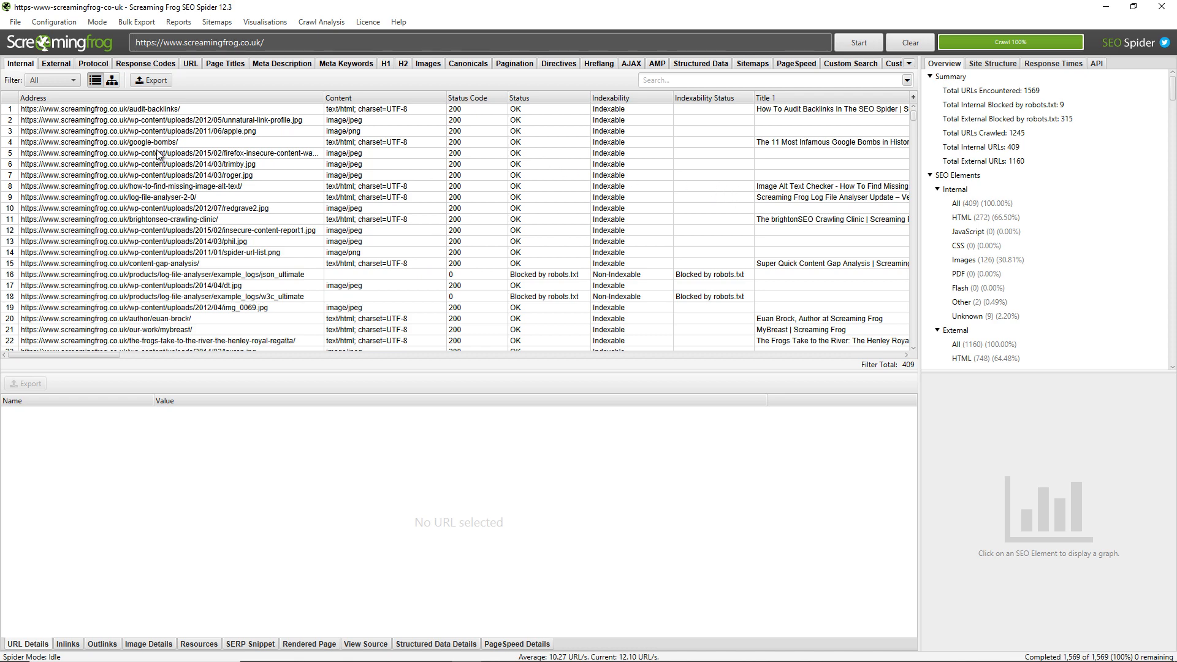
Filter the Response Codes tab to the 5 Client Error (4xx) URLs, then back to All.
click(145, 63)
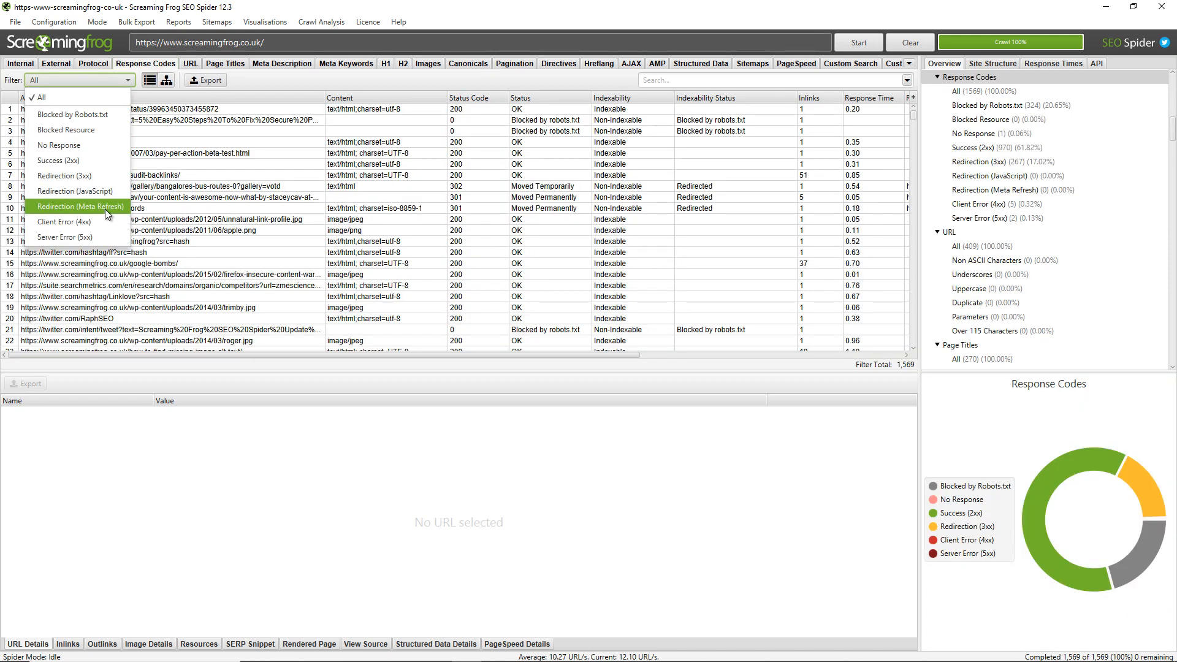
click(63, 221)
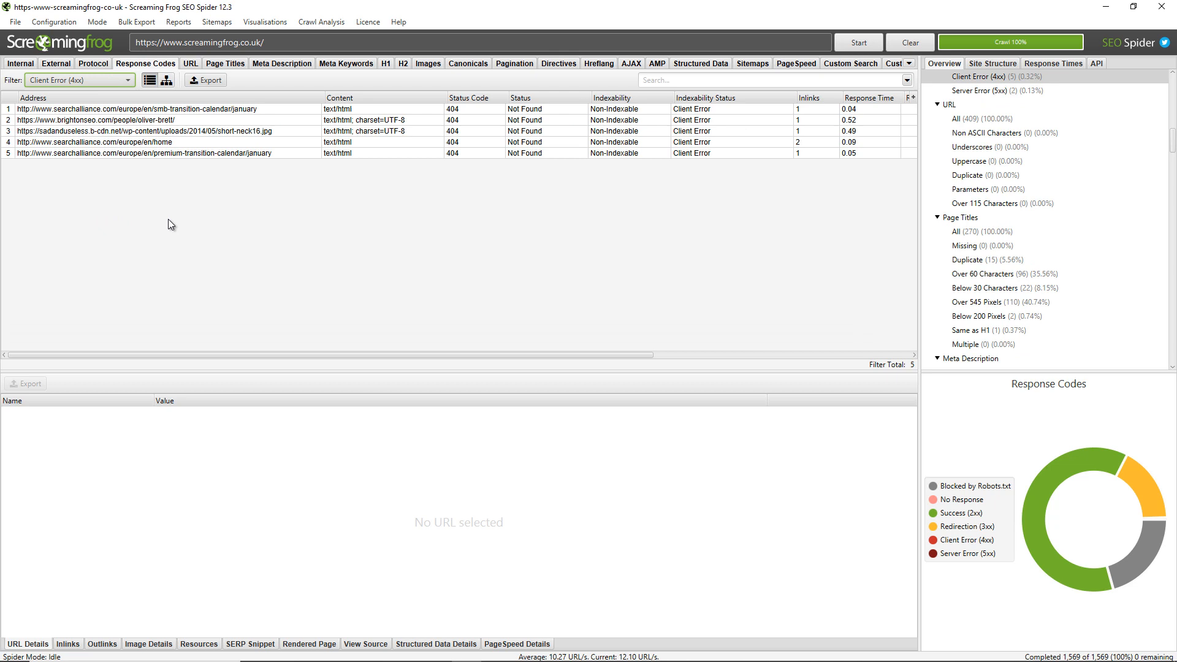
mouse_move(205, 160)
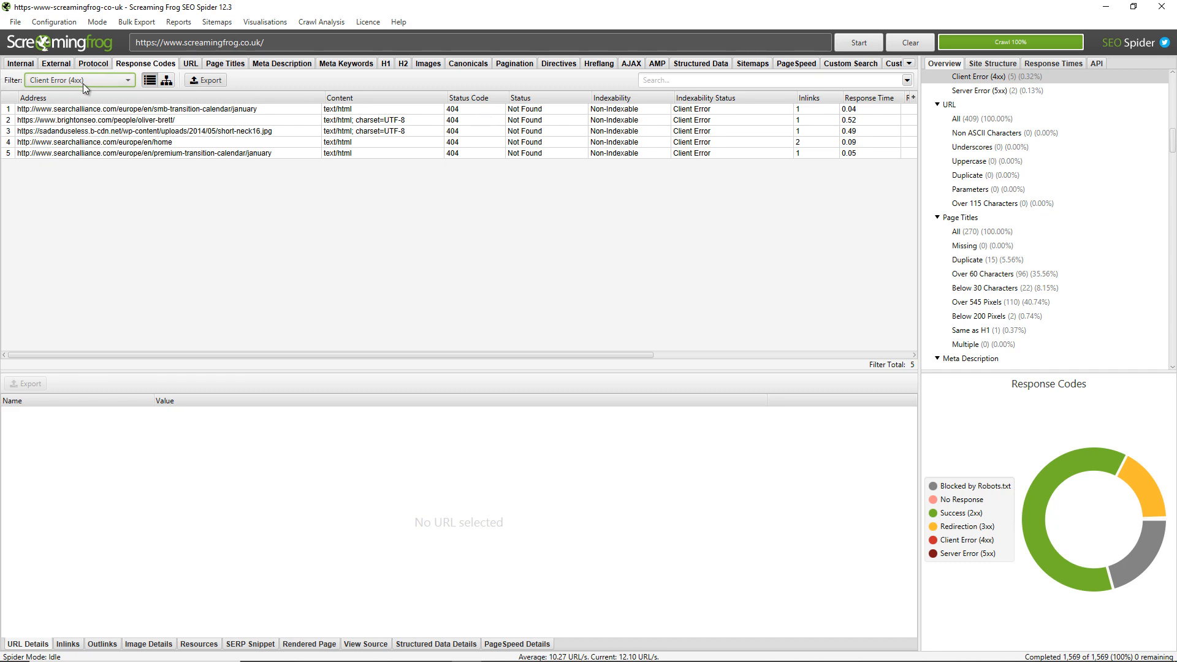
click(79, 80)
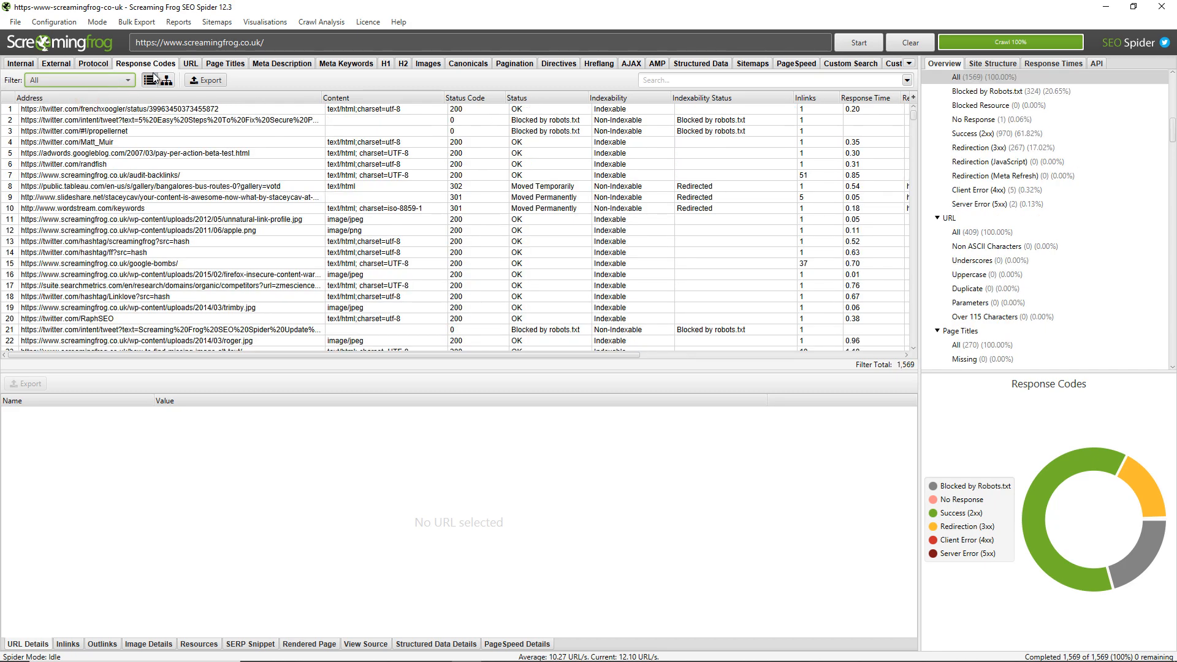
Select Client Error (4xx) under Response Codes in the Overview panel to list five 404s.
click(20, 63)
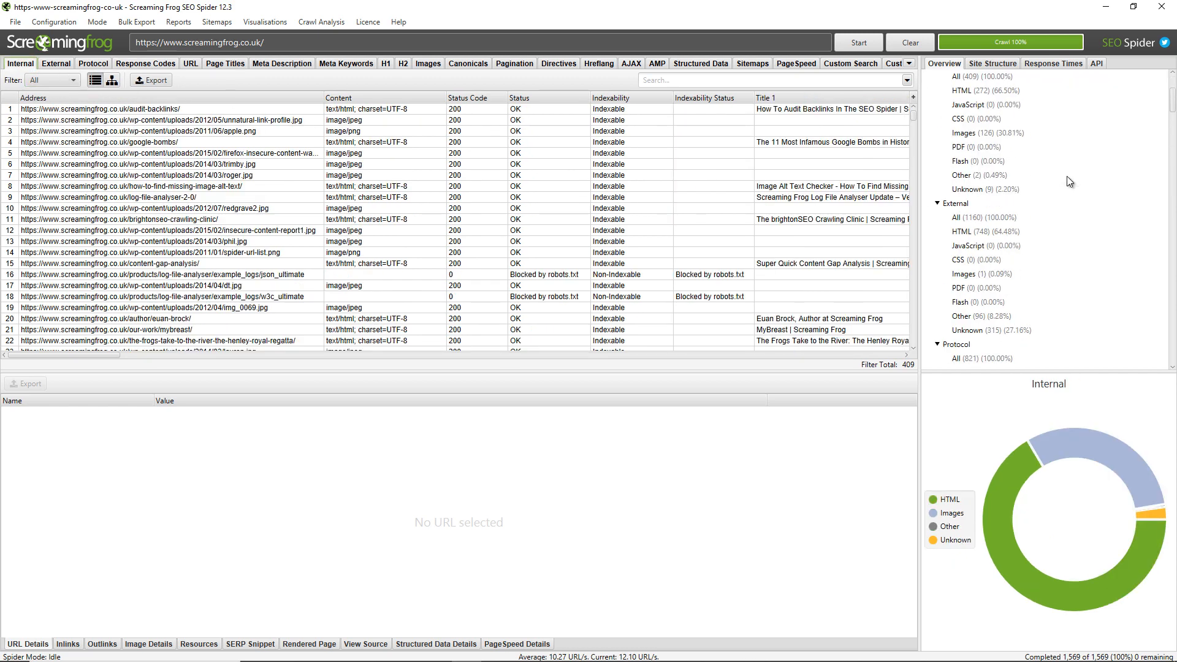
scroll(down, 3)
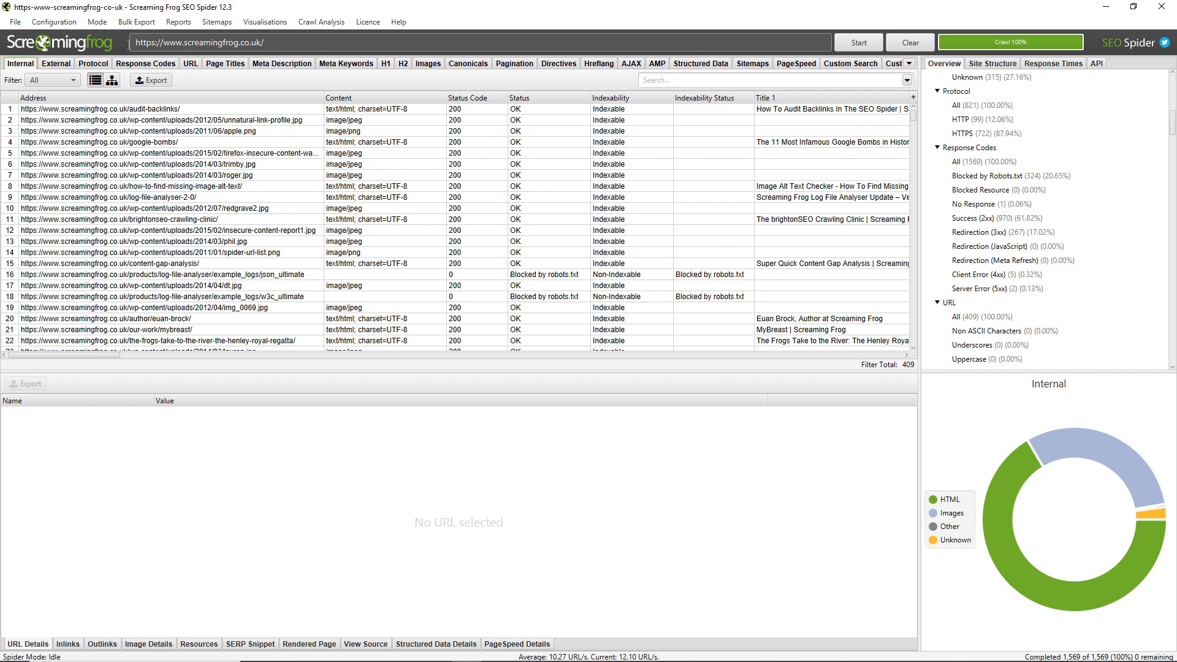
mouse_move(1009, 293)
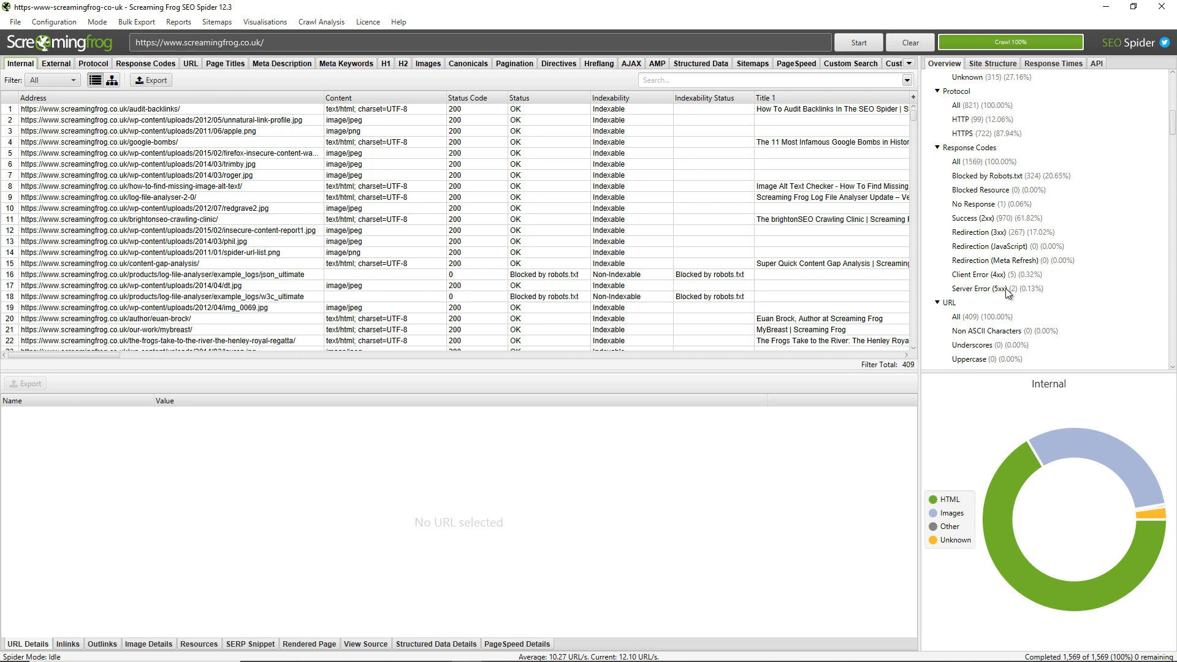
mouse_move(1012, 283)
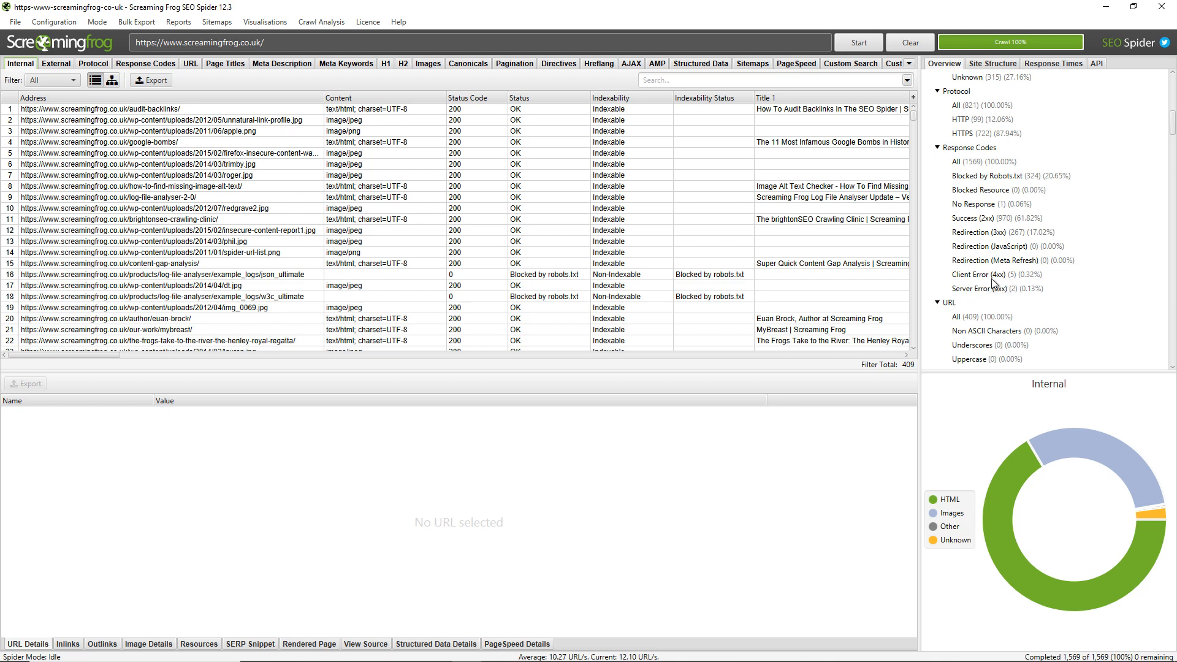
click(984, 274)
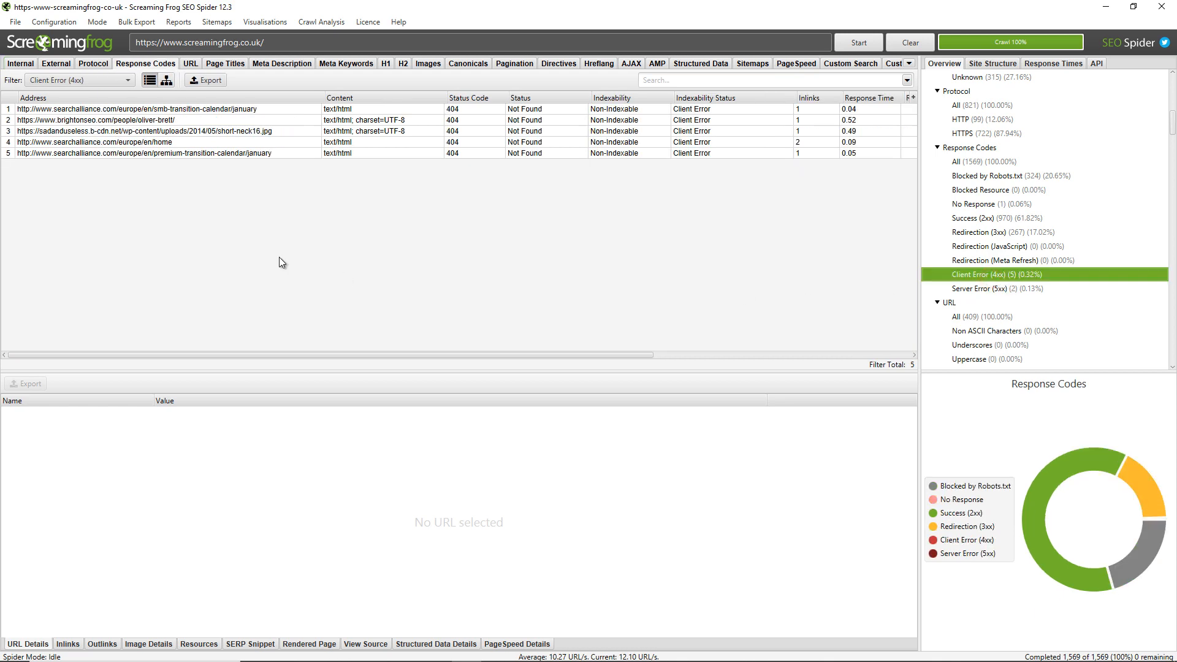
Select the first 404 URL, then the brightonseo.com/people/oliver-brett/ row.
click(135, 109)
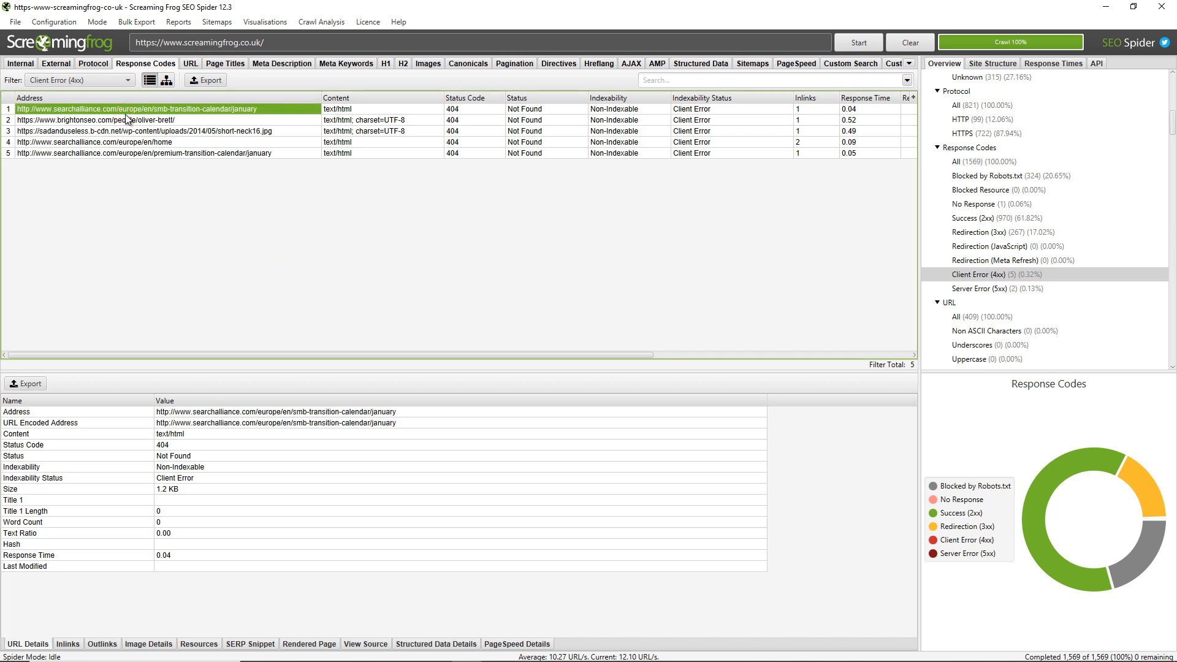
click(151, 120)
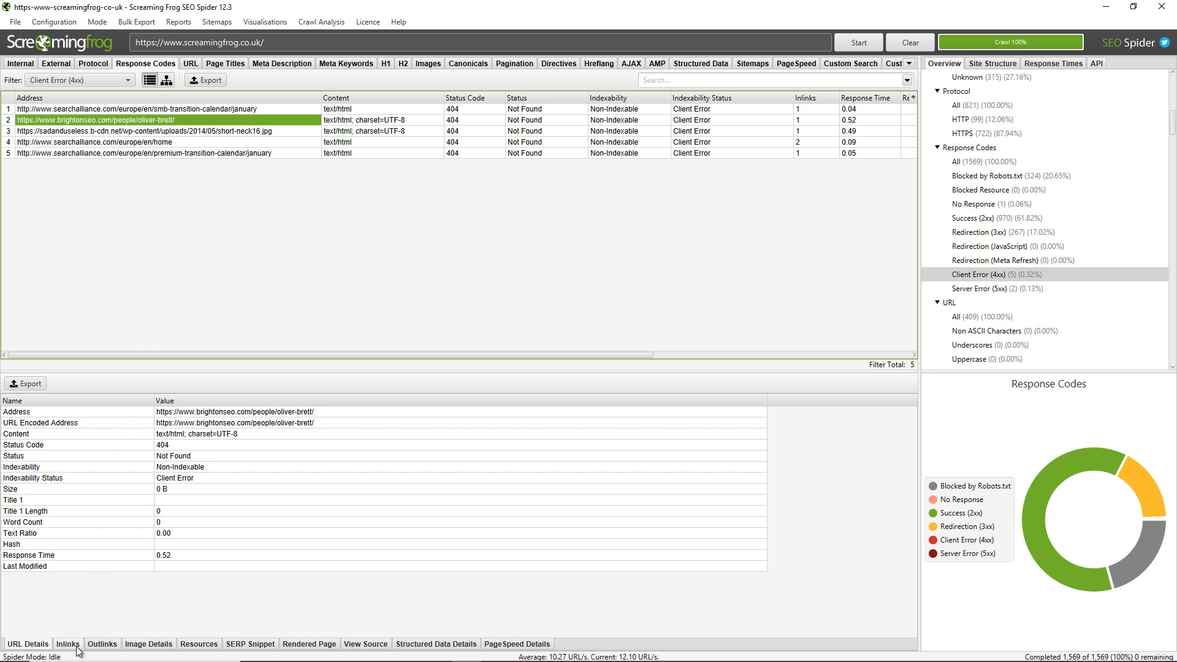
Show Inlinks for each 404, ending on brightonseo.com linked from 2018-a-year-in-review.
click(67, 644)
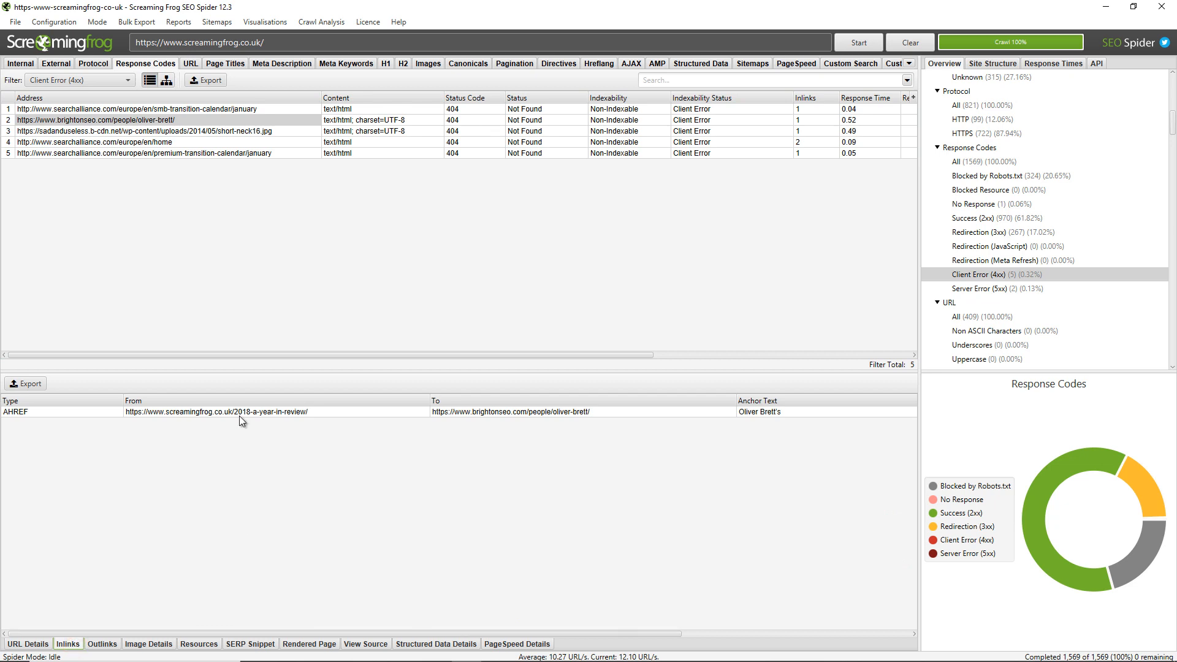
mouse_move(301, 419)
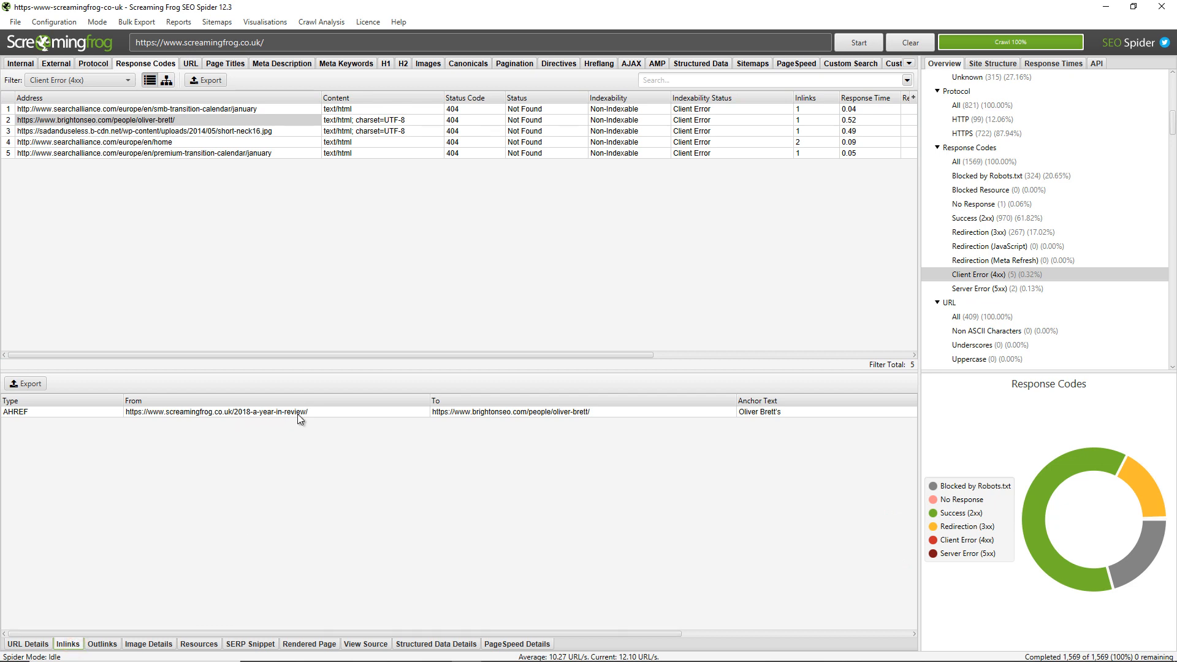
mouse_move(551, 432)
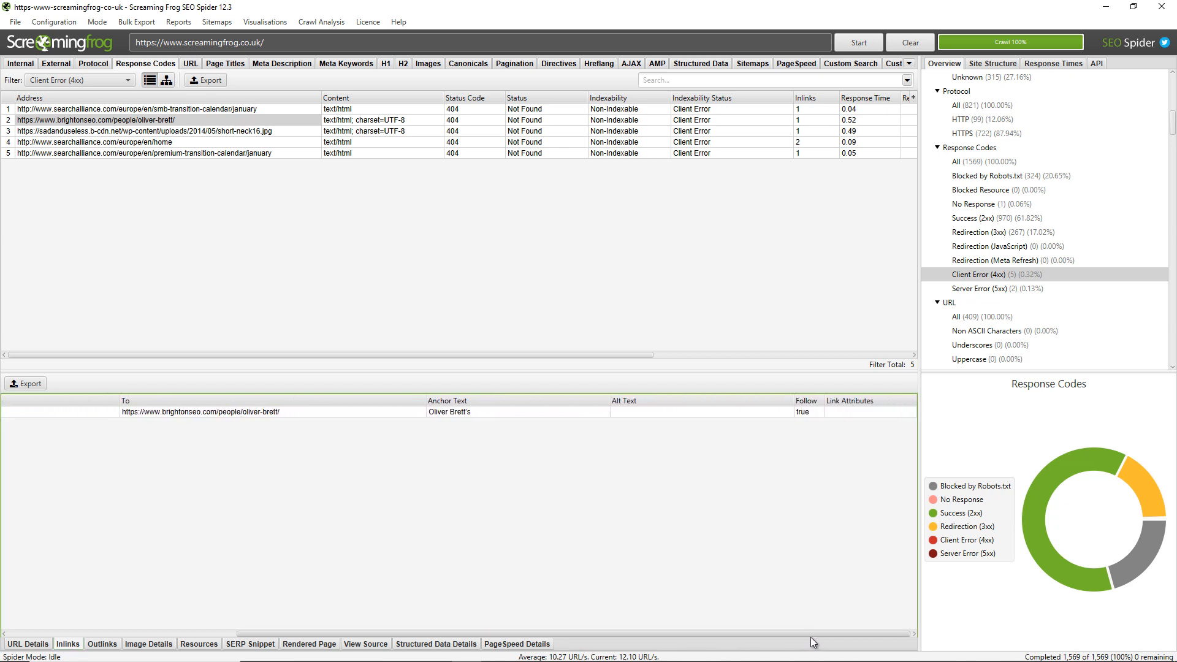
mouse_move(831, 644)
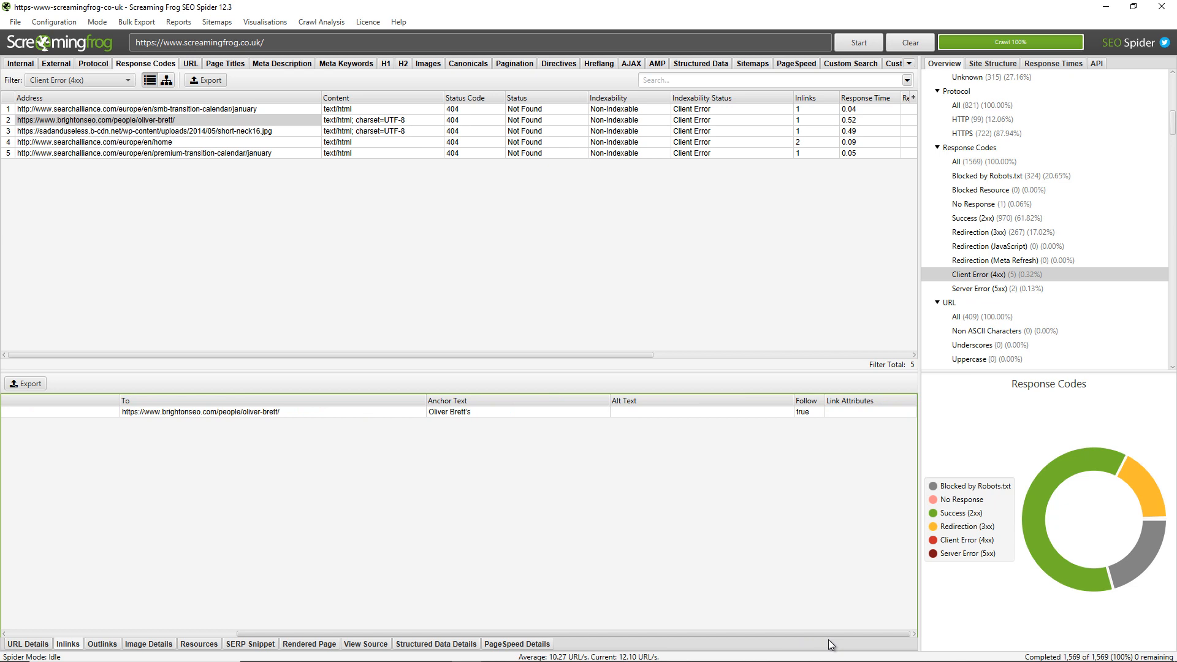
scroll(left, 3)
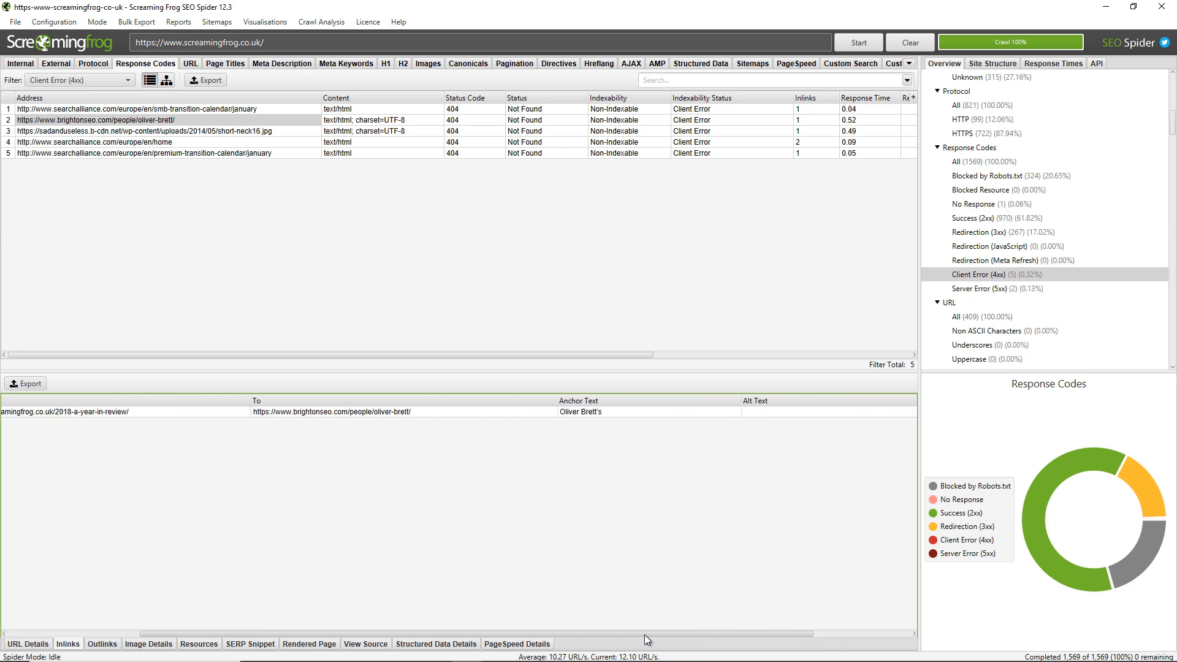
click(143, 109)
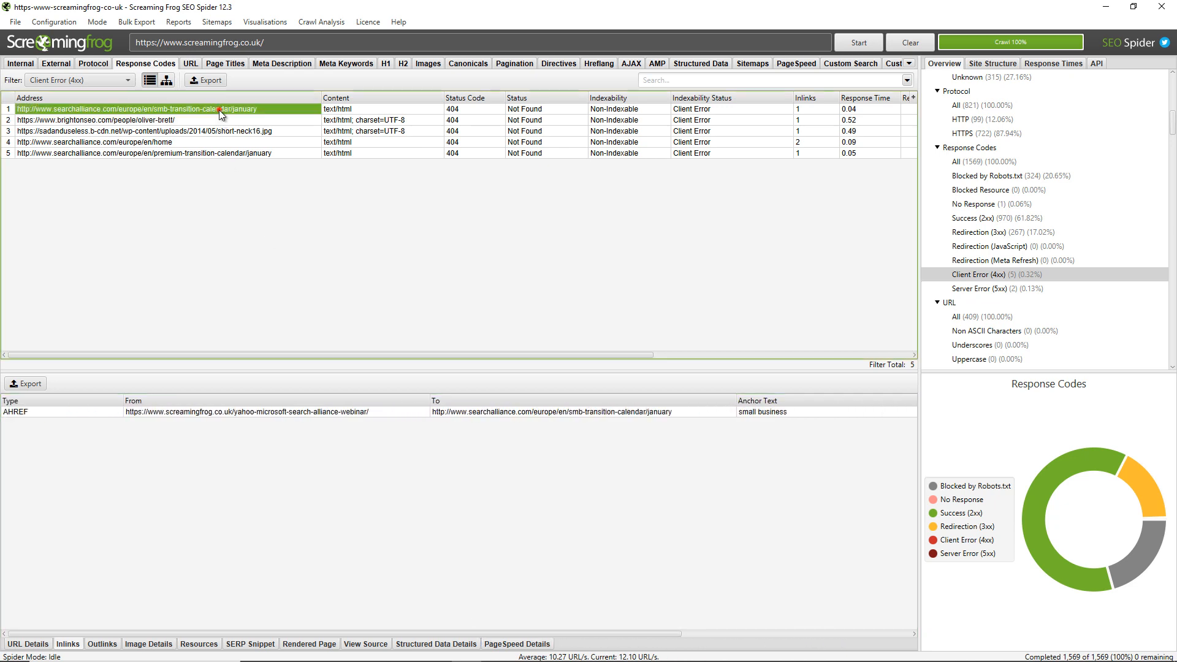
click(165, 130)
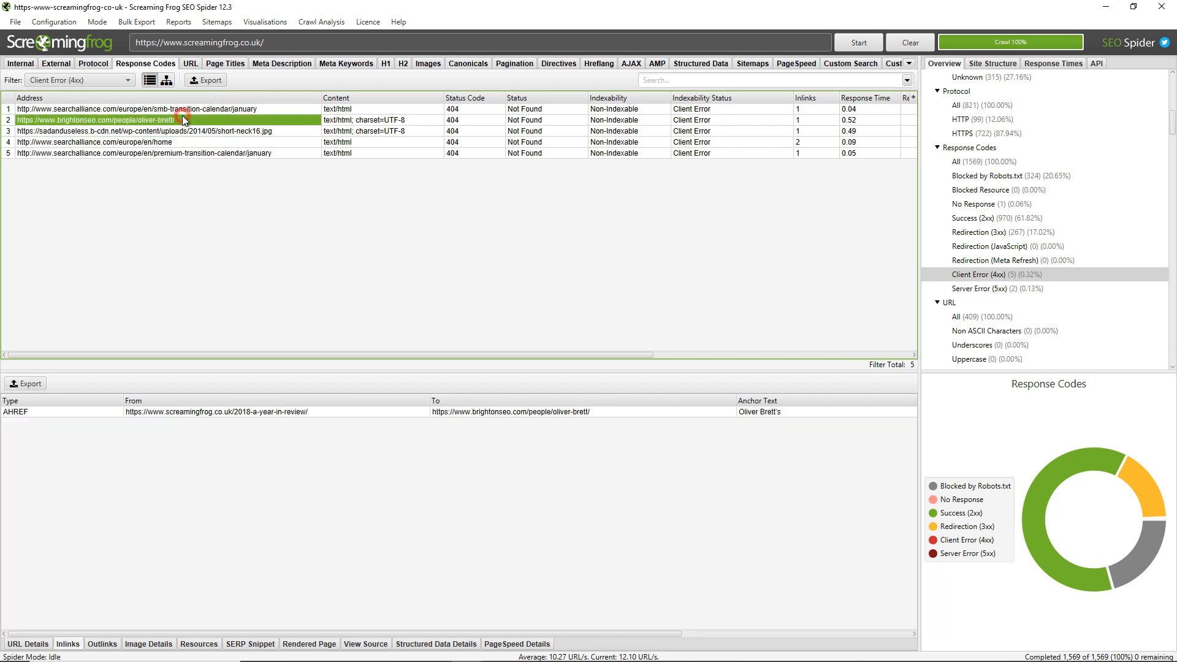
click(126, 80)
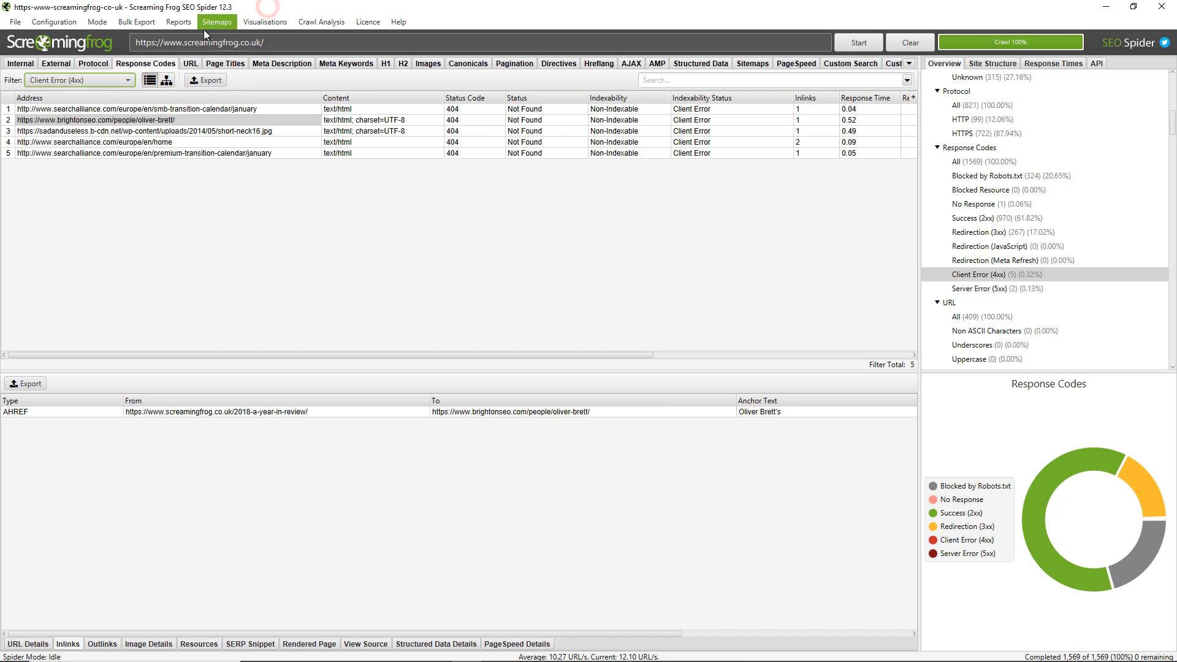
Open the Bulk Export menu for Client Error (4xx) Inlinks.
click(136, 22)
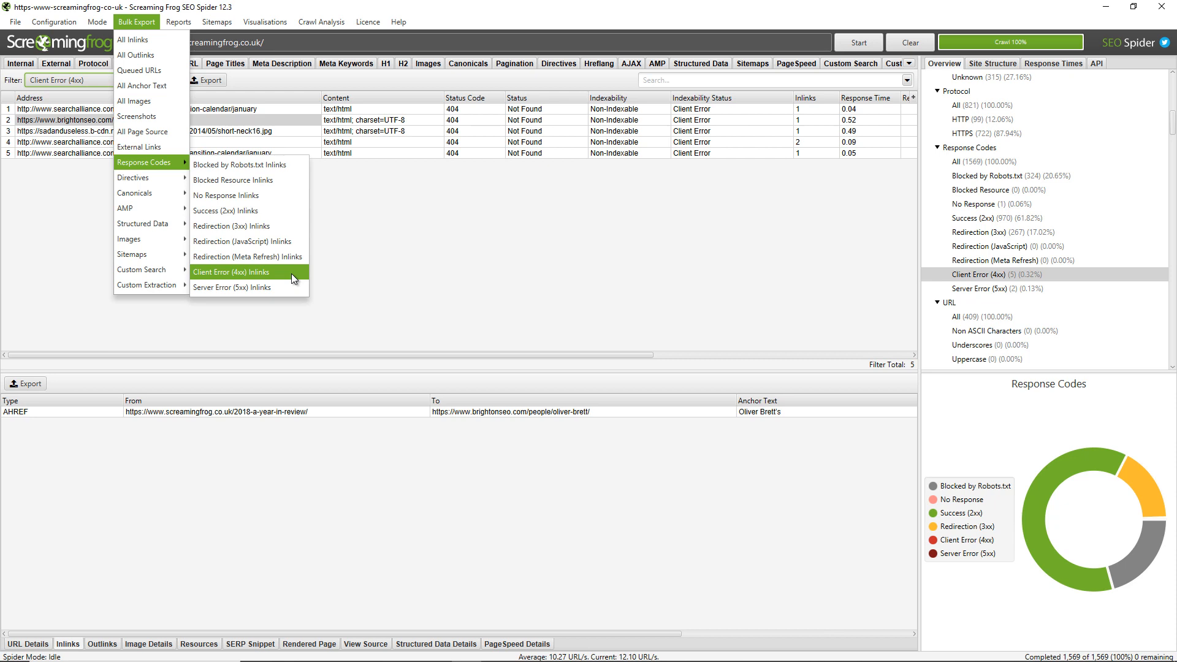
mouse_move(248, 226)
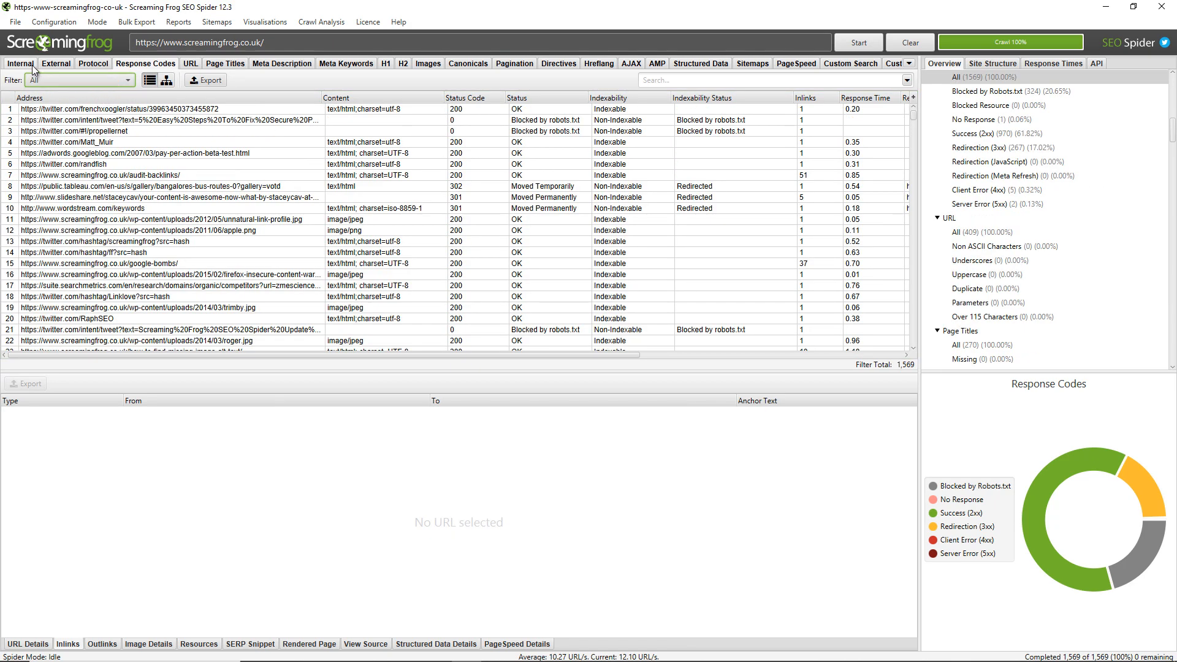
Switch to List mode, confirming that the loaded crawl results are cleared.
click(20, 63)
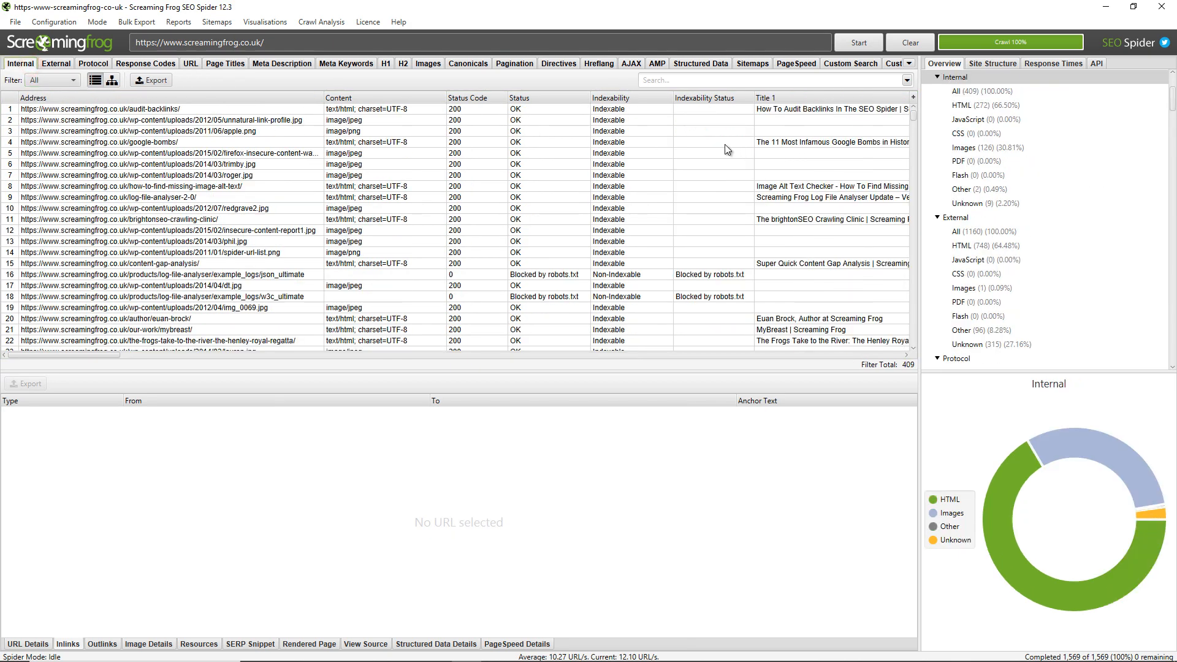
mouse_move(96, 20)
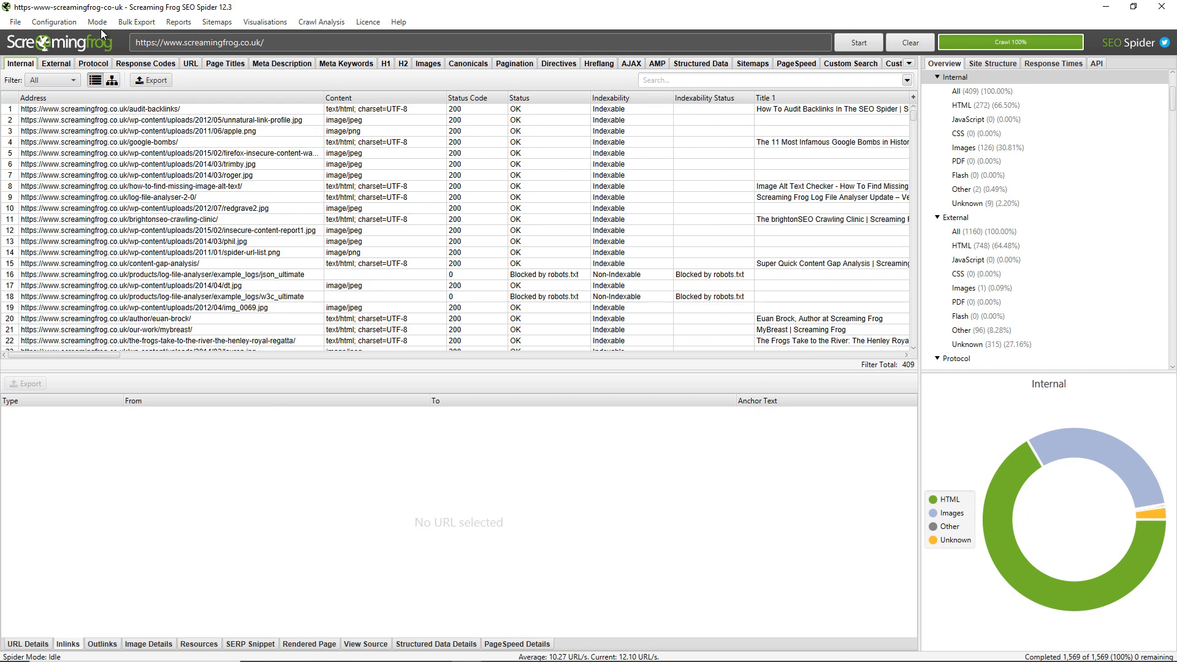
click(97, 21)
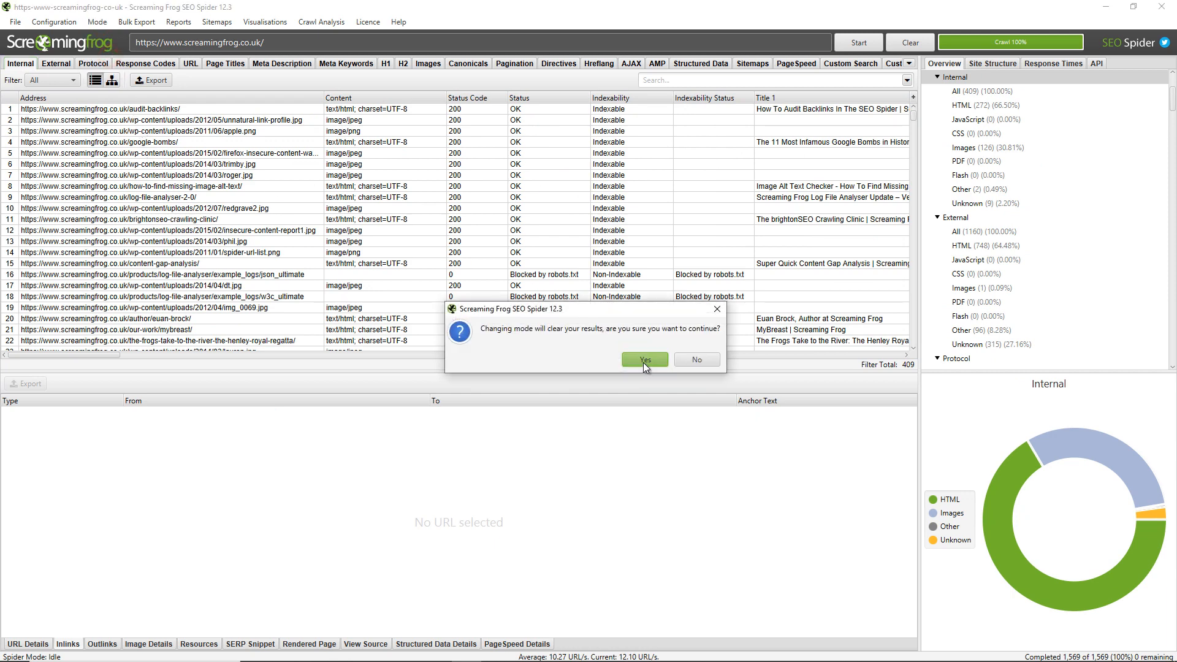
click(643, 360)
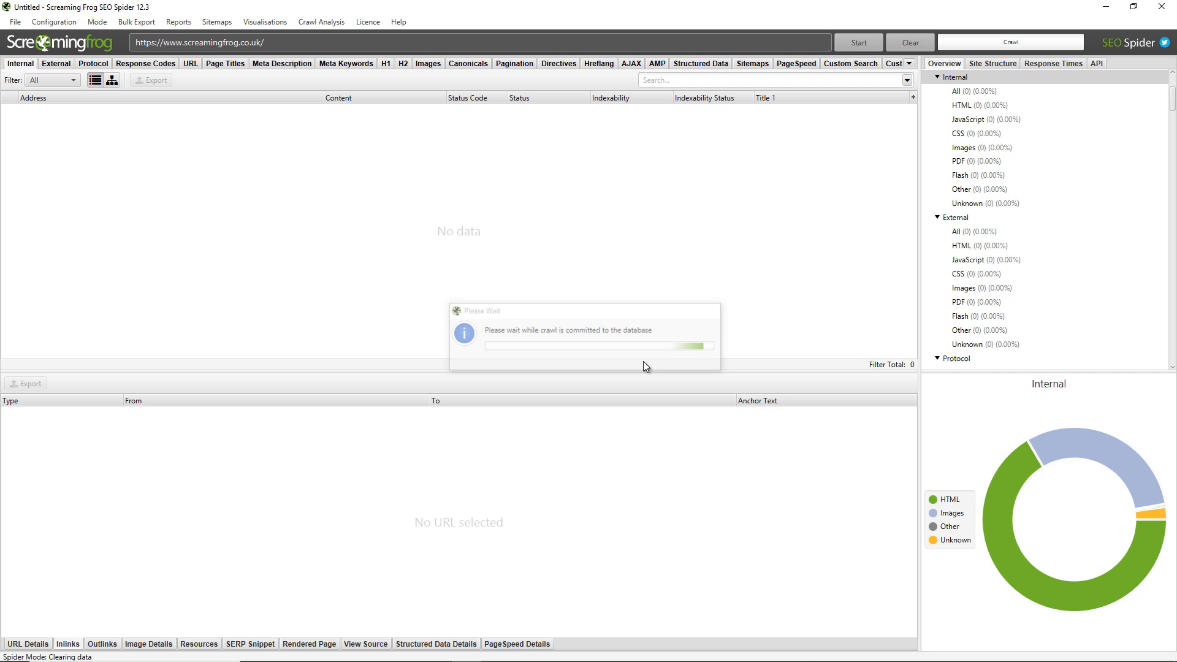
Choose Upload > Paste to supply URLs from the clipboard.
click(448, 43)
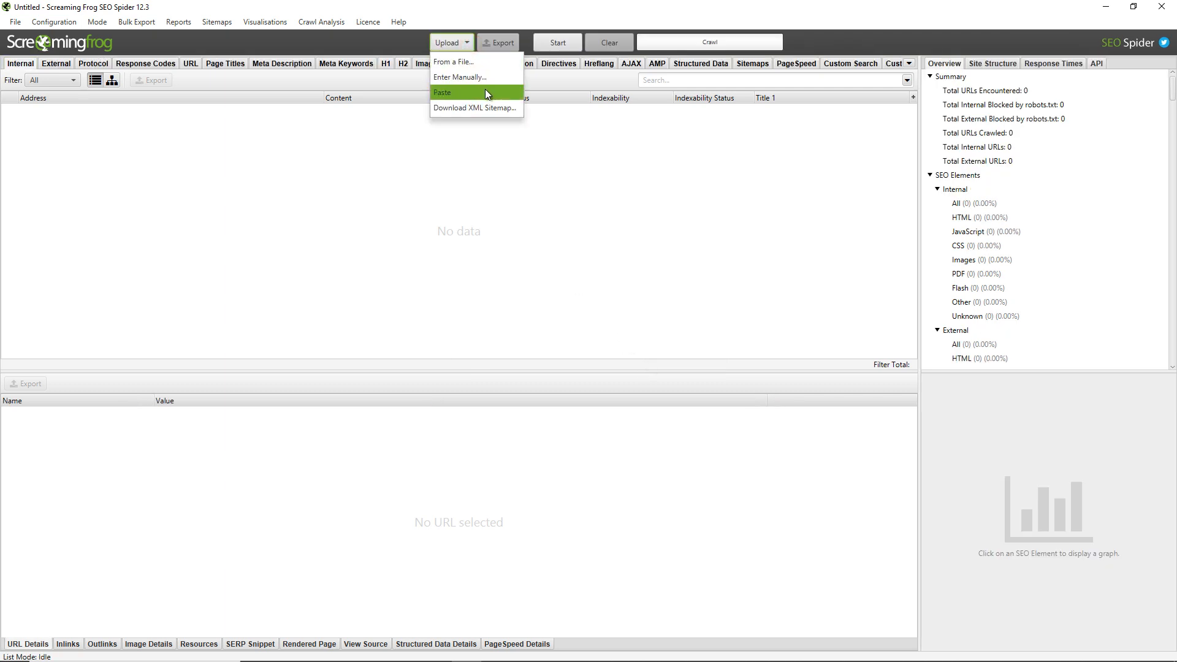
click(442, 92)
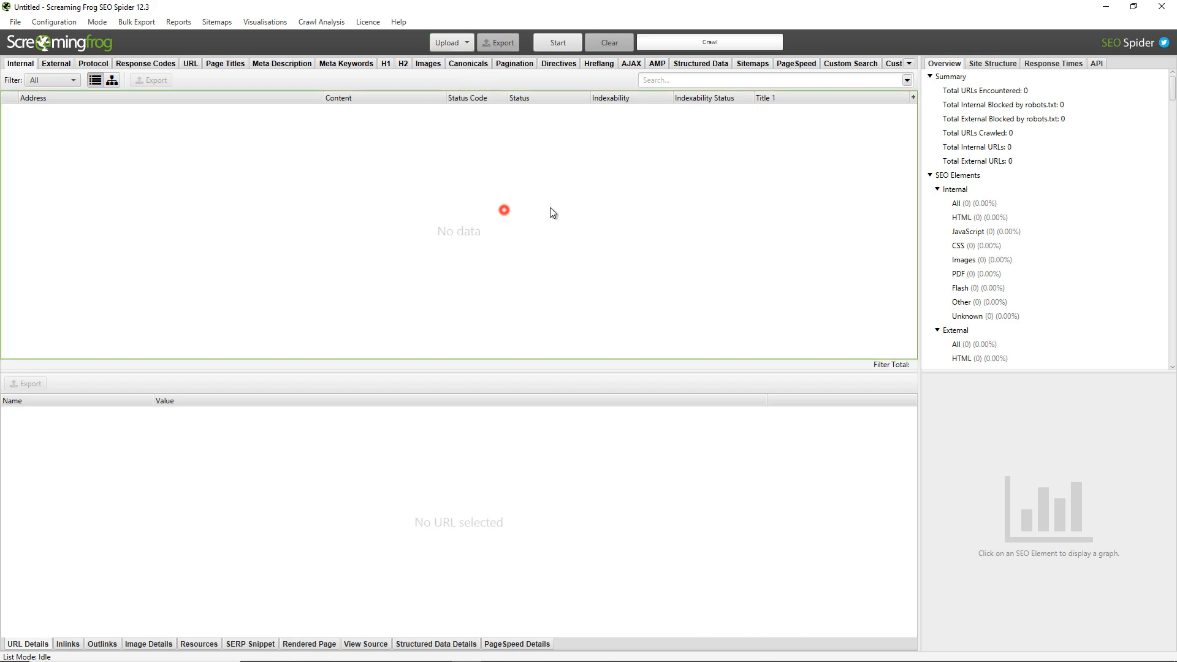
mouse_move(859, 230)
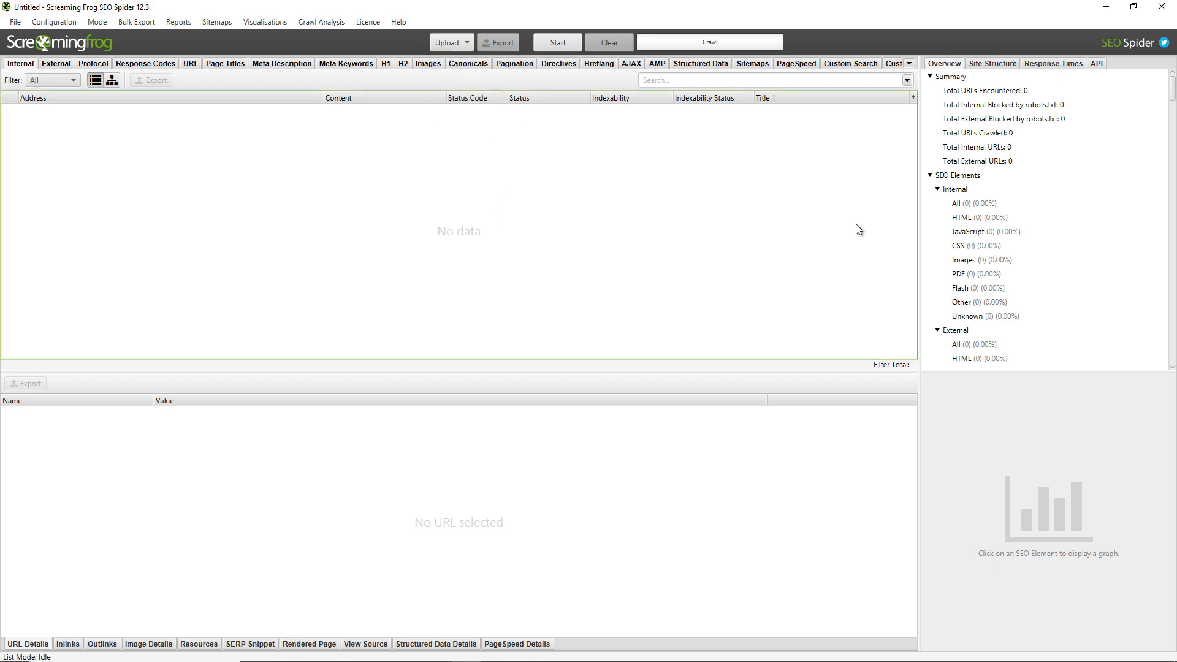